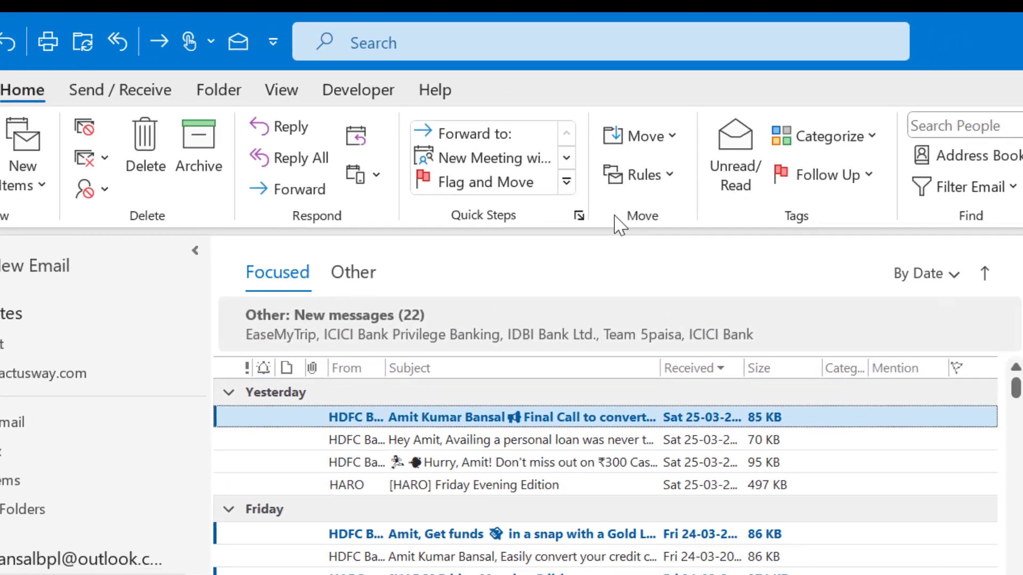
Reach Manage Rules & Alerts from the Home ribbon's Rules menu.
{"action": "left_click", "coordinate": [638, 174]}
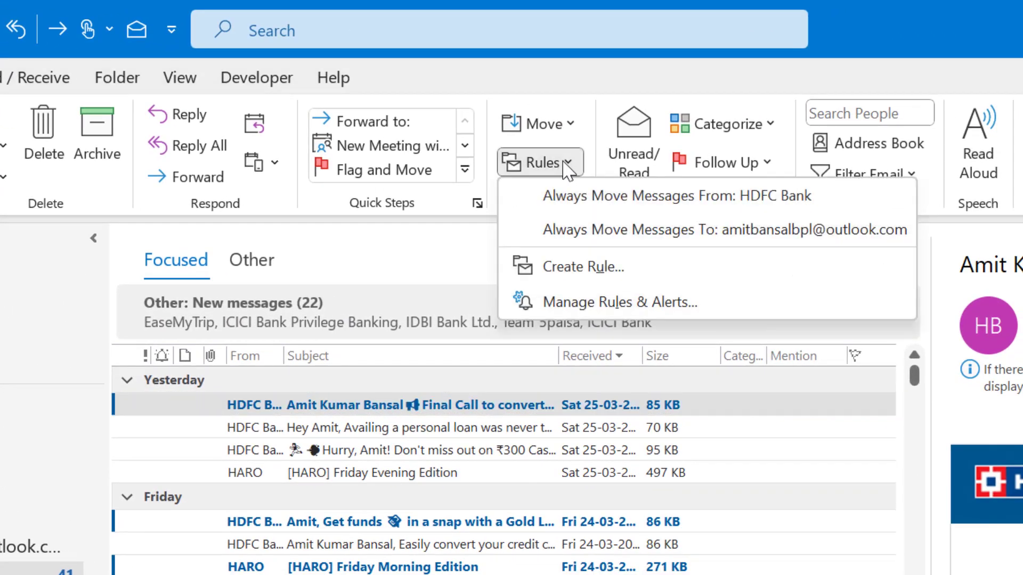
{"action": "mouse_move", "coordinate": [683, 180]}
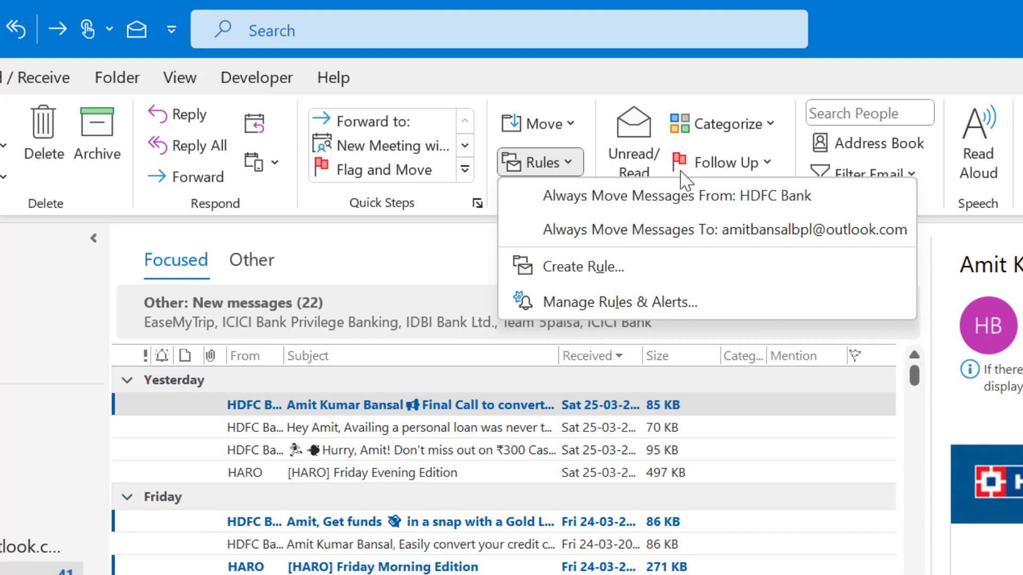
{"action": "mouse_move", "coordinate": [607, 302]}
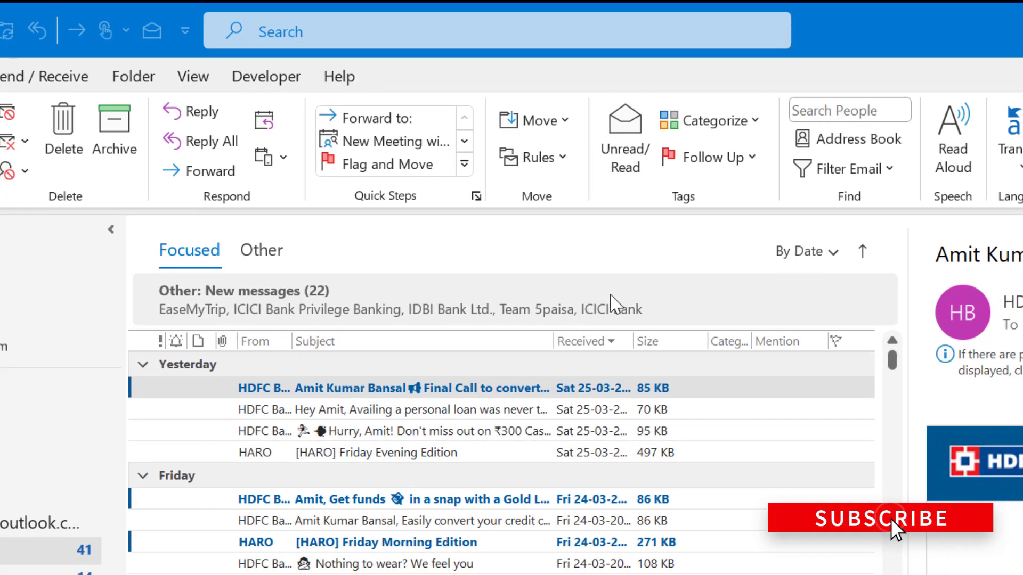
{"action": "left_click", "coordinate": [532, 157]}
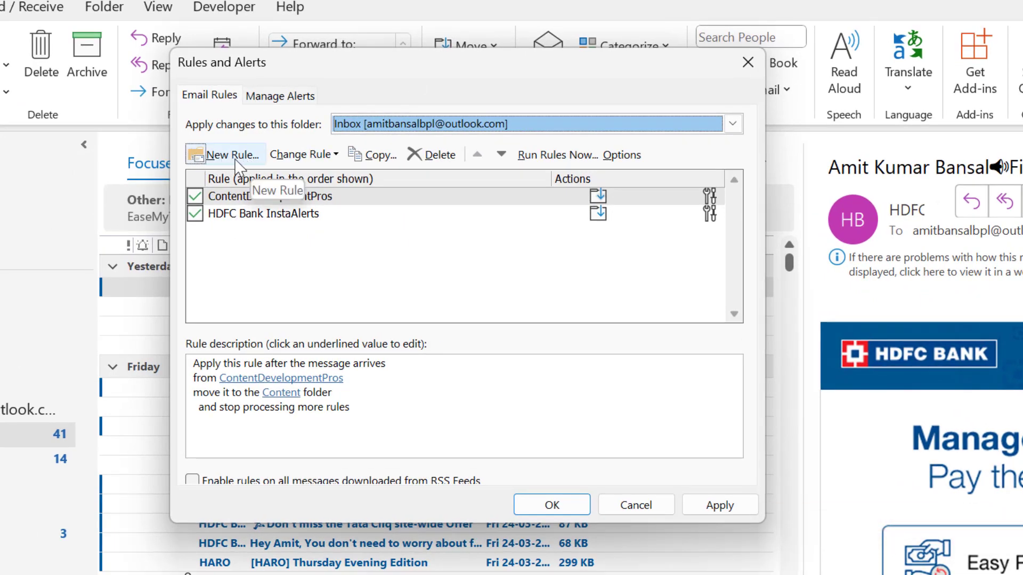
Begin a new rule from the blank 'Apply rule on messages I receive' template.
{"action": "left_click", "coordinate": [229, 155]}
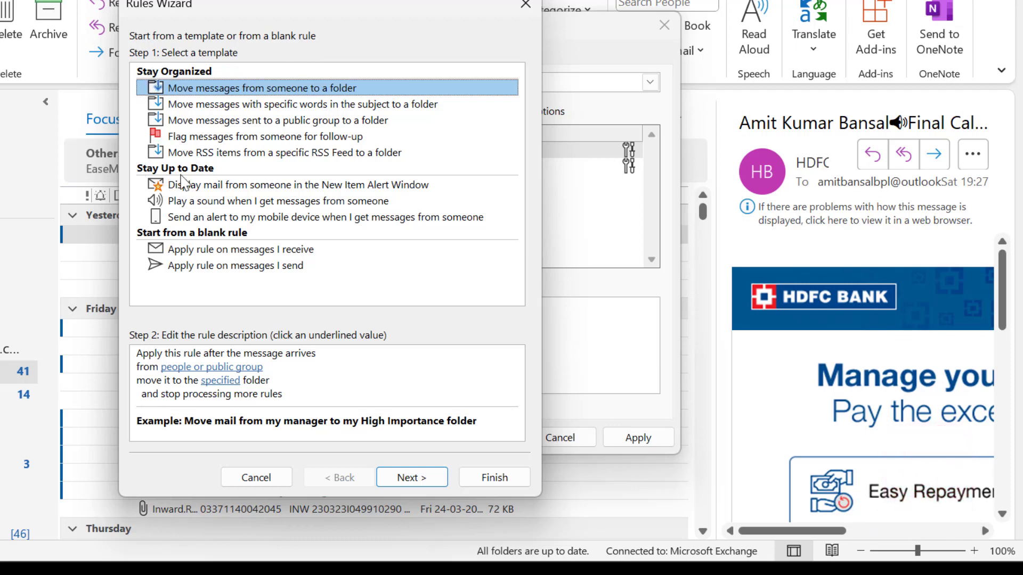
{"action": "mouse_move", "coordinate": [229, 247]}
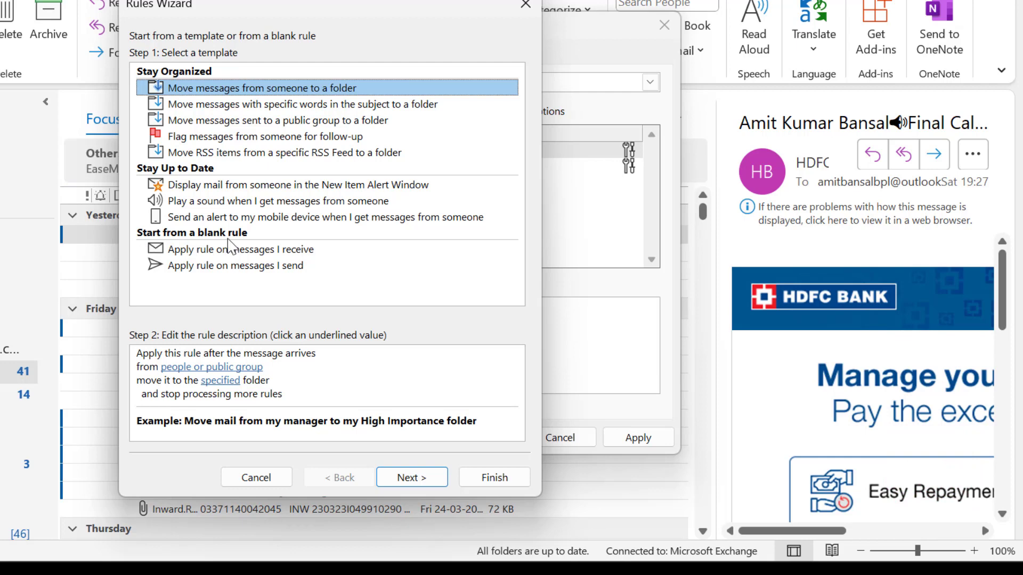
{"action": "mouse_move", "coordinate": [314, 129]}
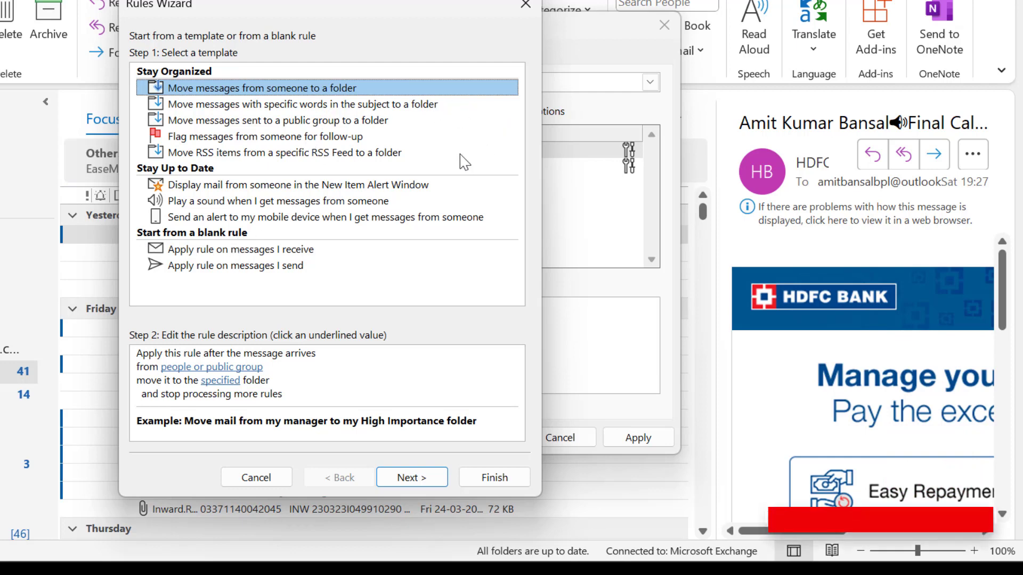
{"action": "mouse_move", "coordinate": [349, 300]}
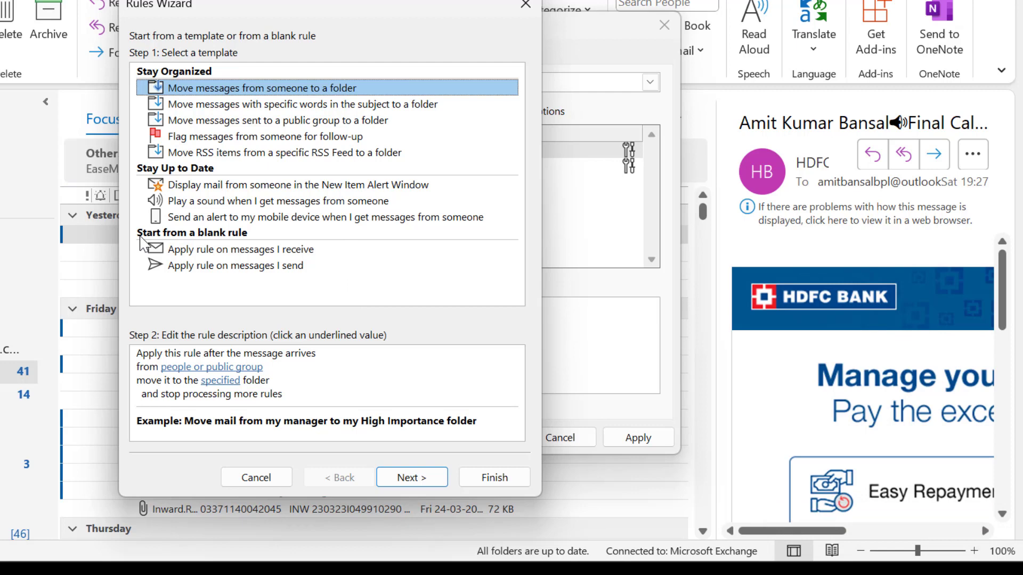
{"action": "mouse_move", "coordinate": [196, 254]}
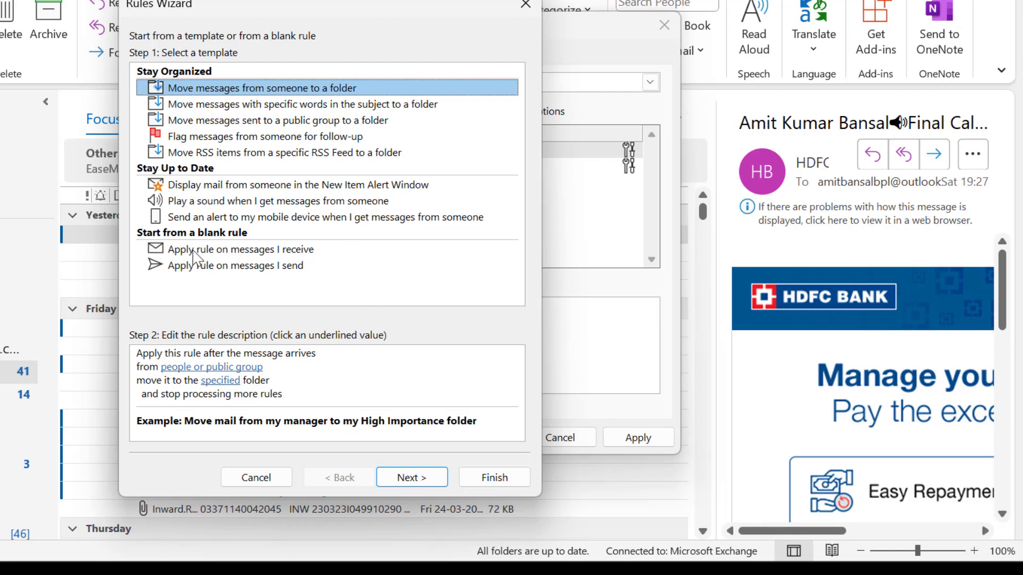
{"action": "left_click", "coordinate": [240, 250]}
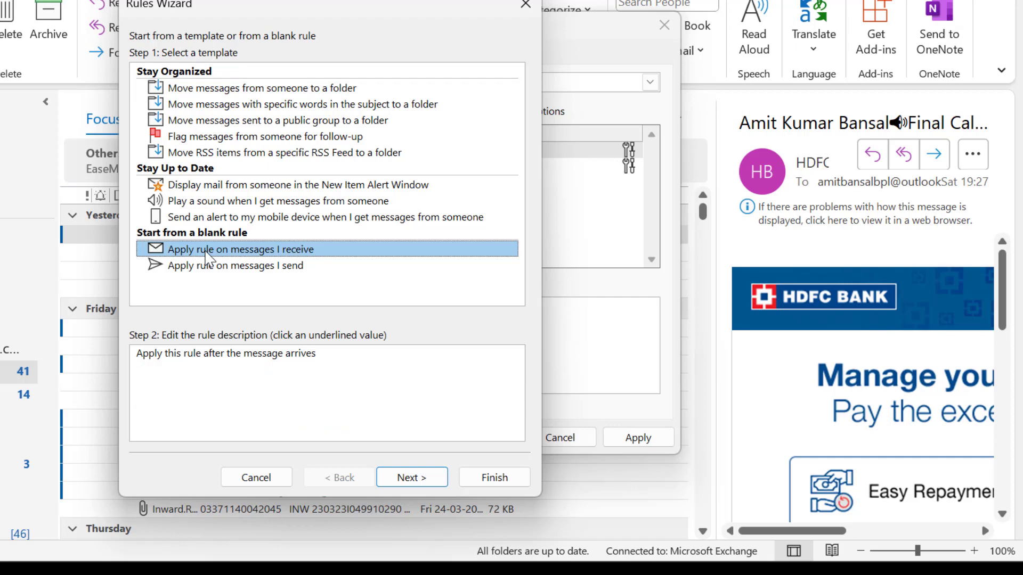
Leave every condition unticked so the rule triggers the every-message warning.
{"action": "left_click", "coordinate": [411, 477]}
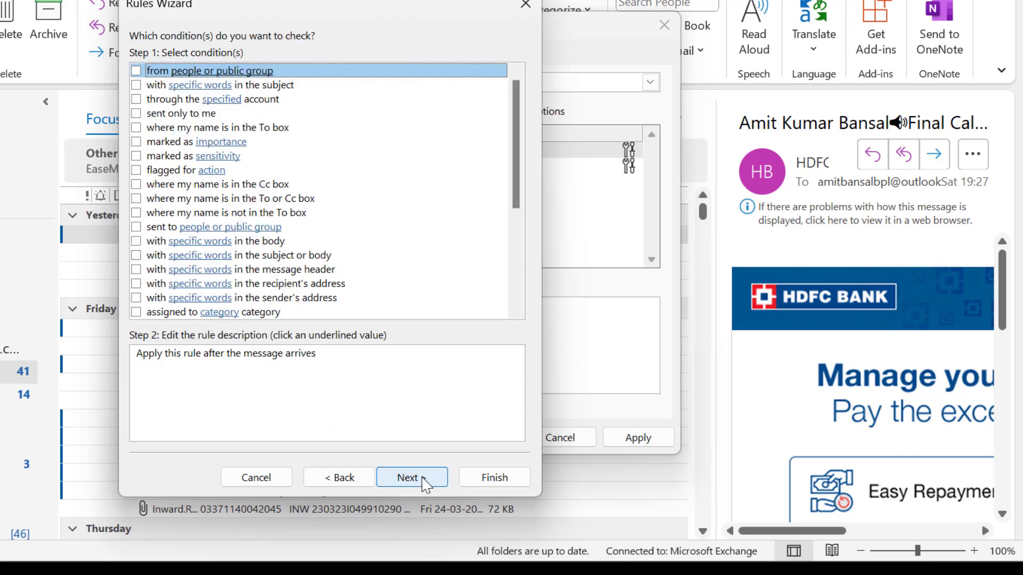
{"action": "mouse_move", "coordinate": [318, 50]}
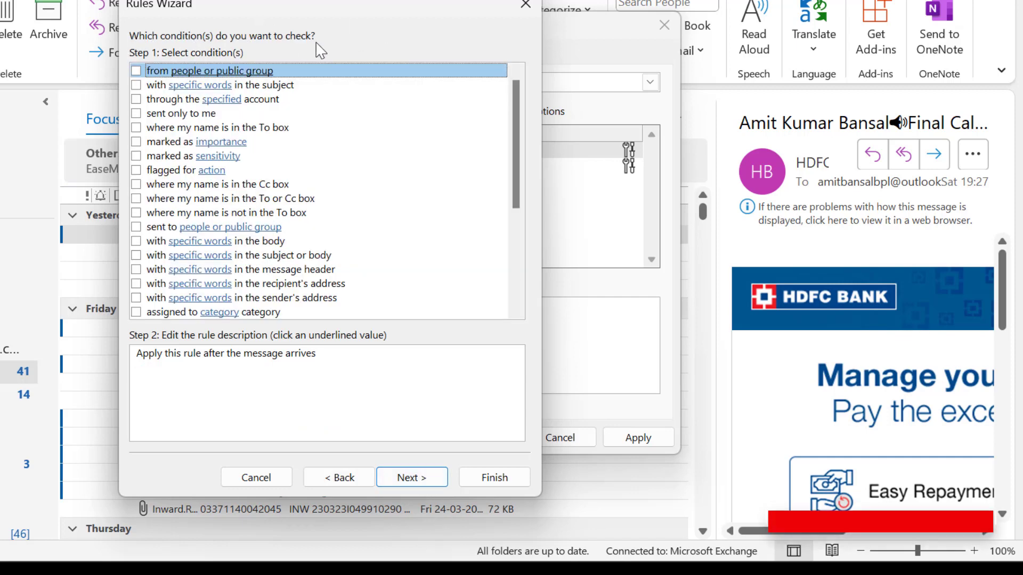
{"action": "scroll", "scroll_direction": "down", "scroll_amount": 3}
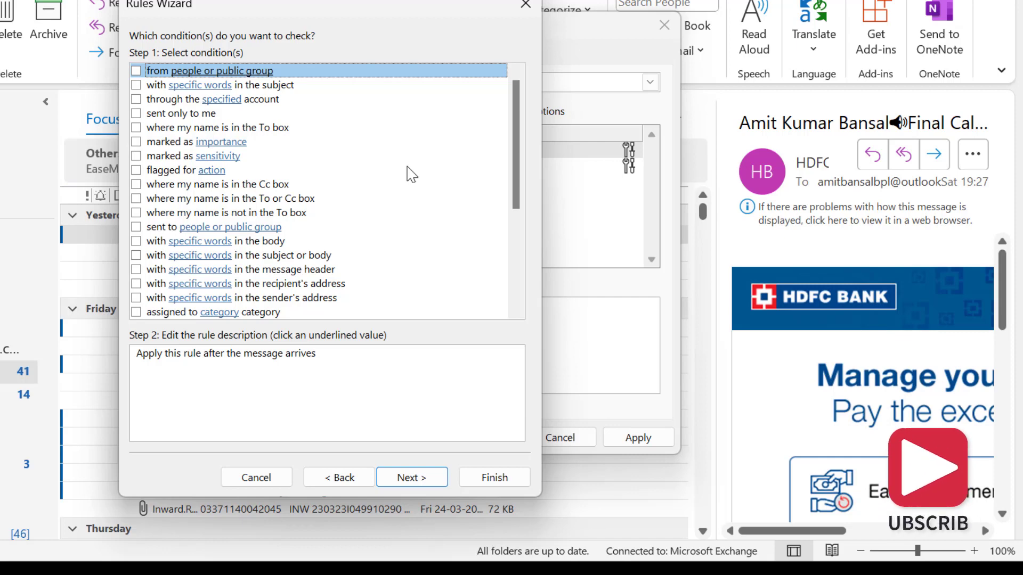
{"action": "mouse_move", "coordinate": [428, 160]}
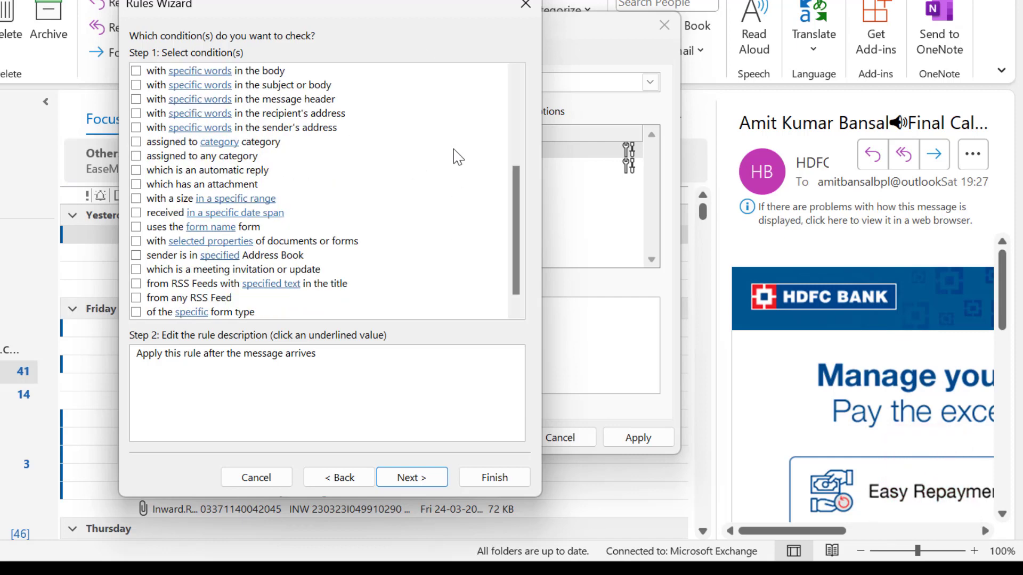
{"action": "left_click", "coordinate": [412, 478]}
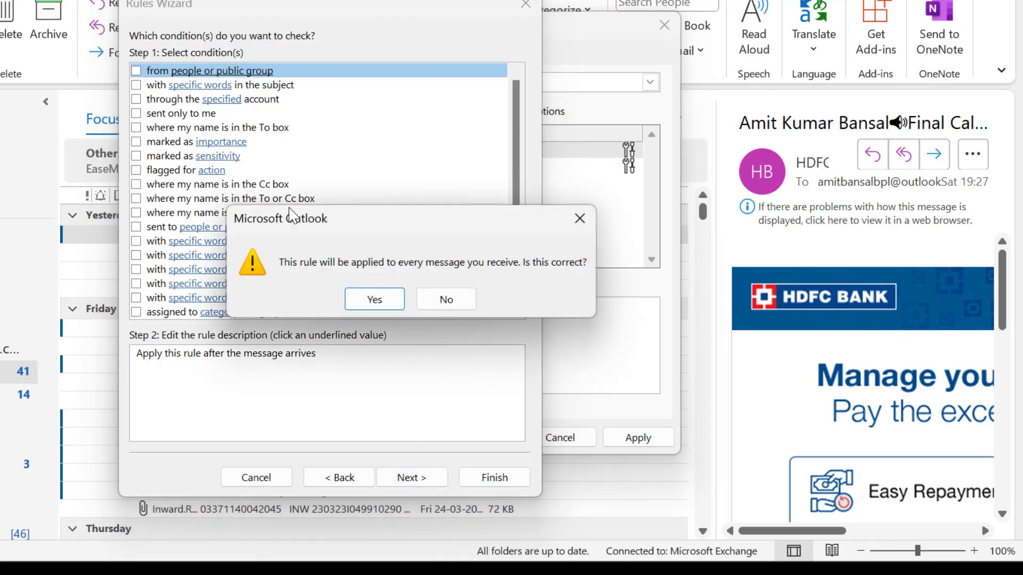
{"action": "mouse_move", "coordinate": [294, 282]}
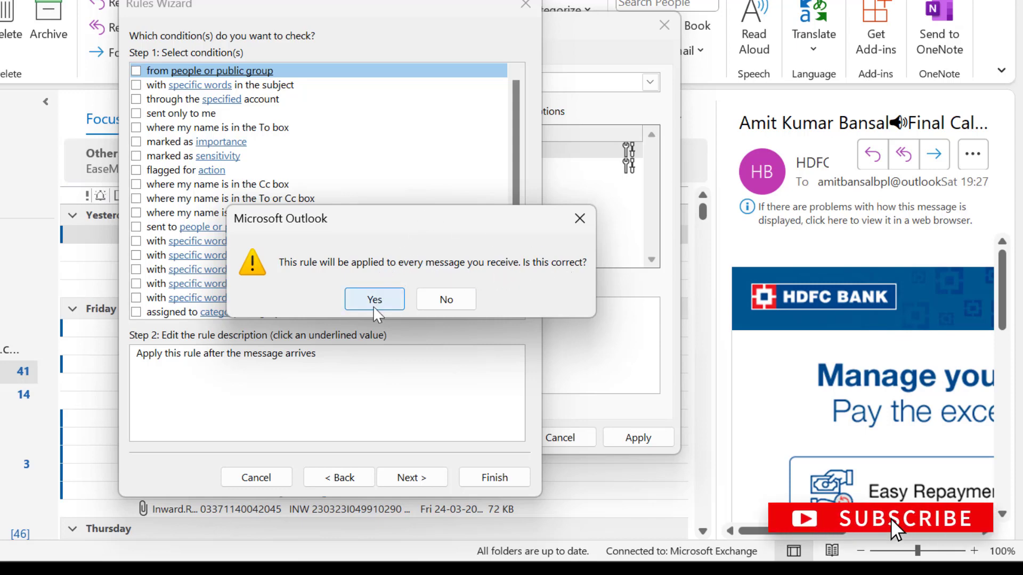
Accept the every-message warning and choose 'move it to the specified folder', reaching the folder picker.
{"action": "left_click", "coordinate": [374, 299]}
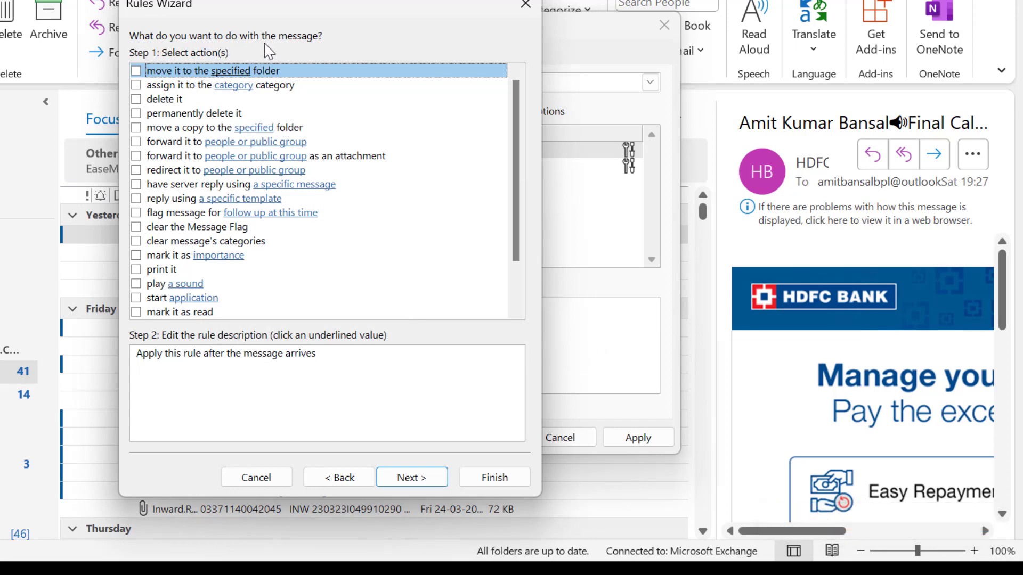
{"action": "mouse_move", "coordinate": [320, 55]}
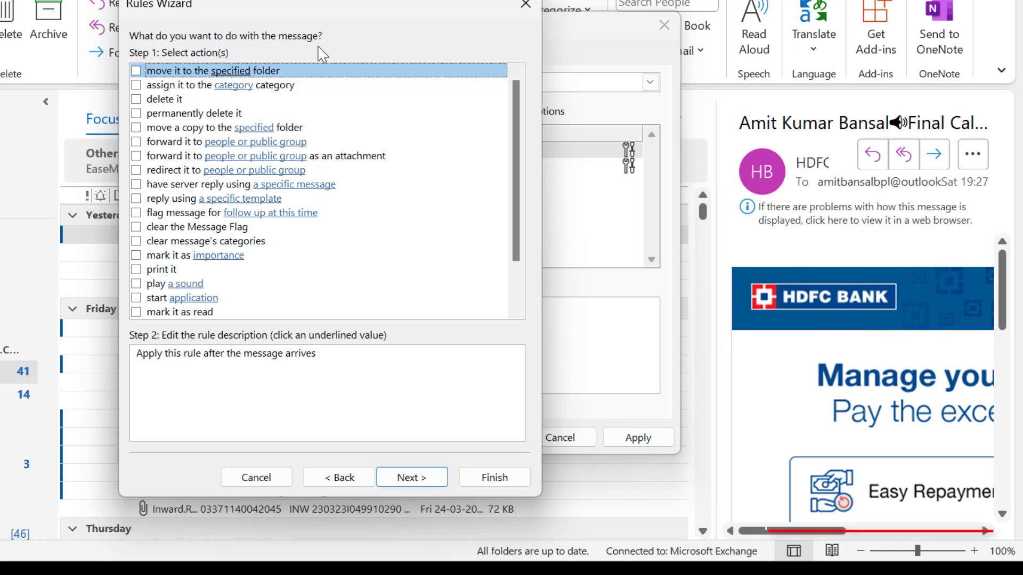
{"action": "left_click", "coordinate": [137, 70]}
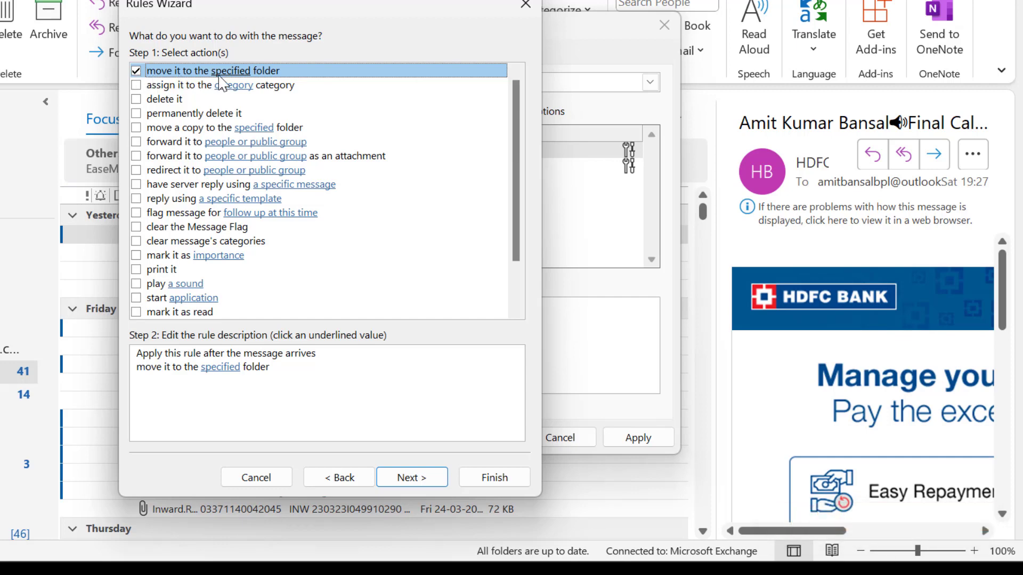
{"action": "mouse_move", "coordinate": [307, 83]}
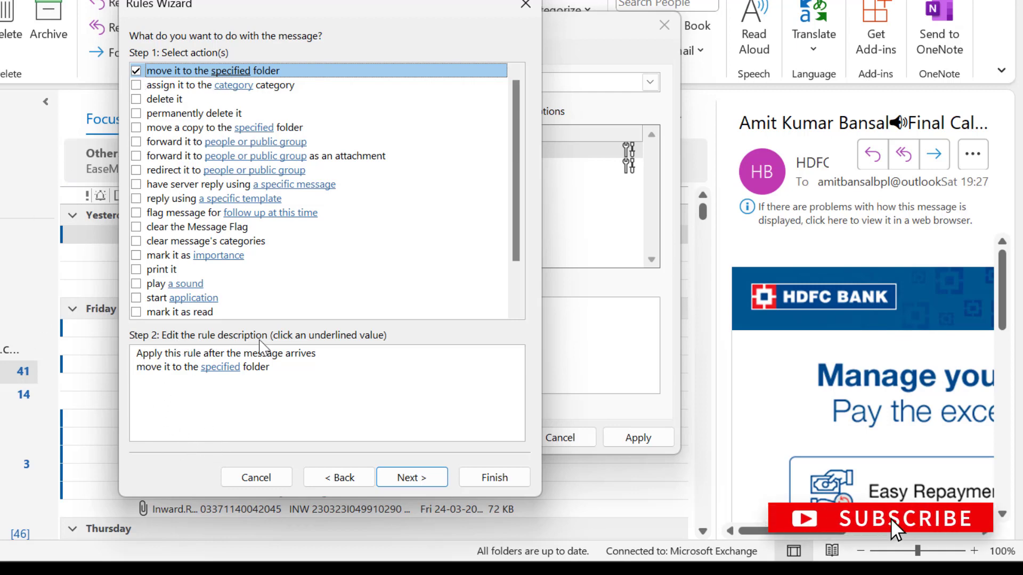
{"action": "left_click", "coordinate": [220, 367]}
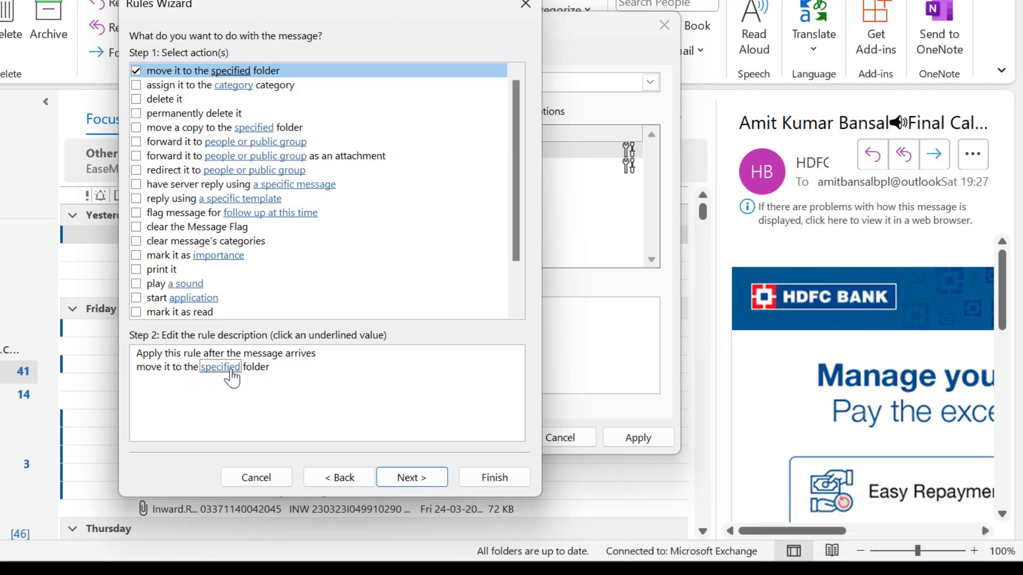
{"action": "left_click", "coordinate": [221, 366]}
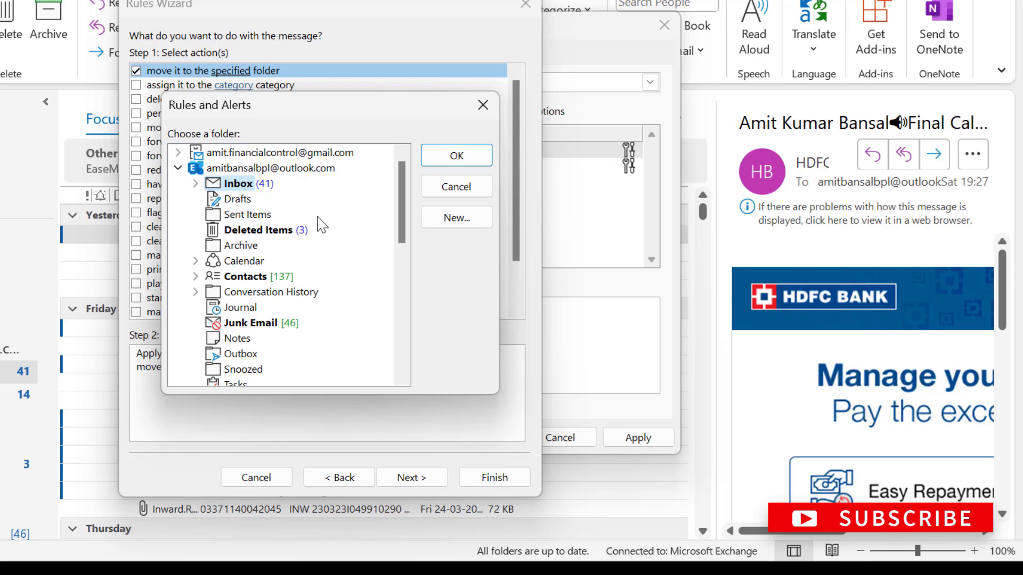
Create a 'No Subject' folder under Inbox and set it as the rule's destination.
{"action": "left_click", "coordinate": [195, 184]}
{"action": "type", "text": "No S"}
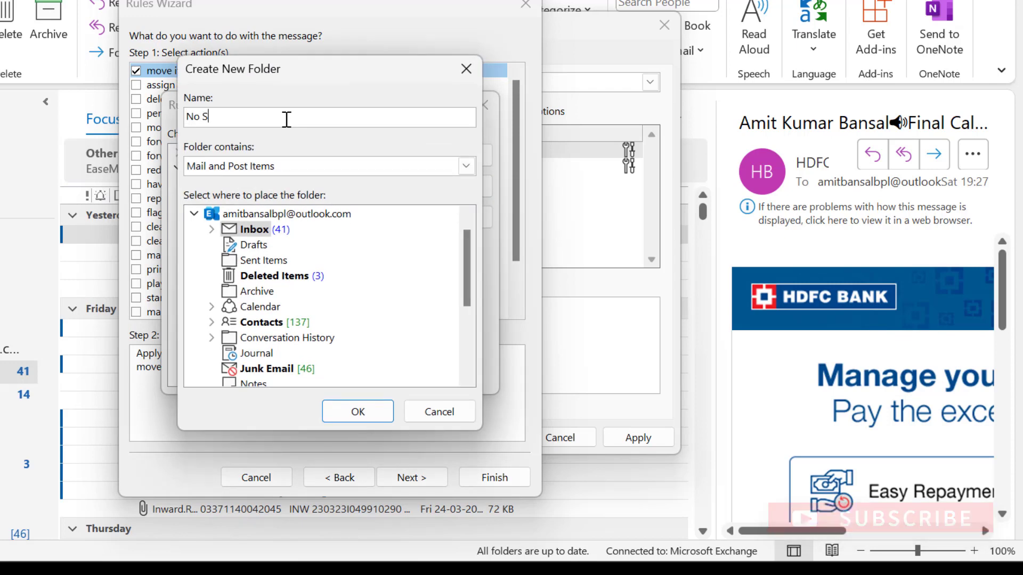
{"action": "type", "text": "ubject"}
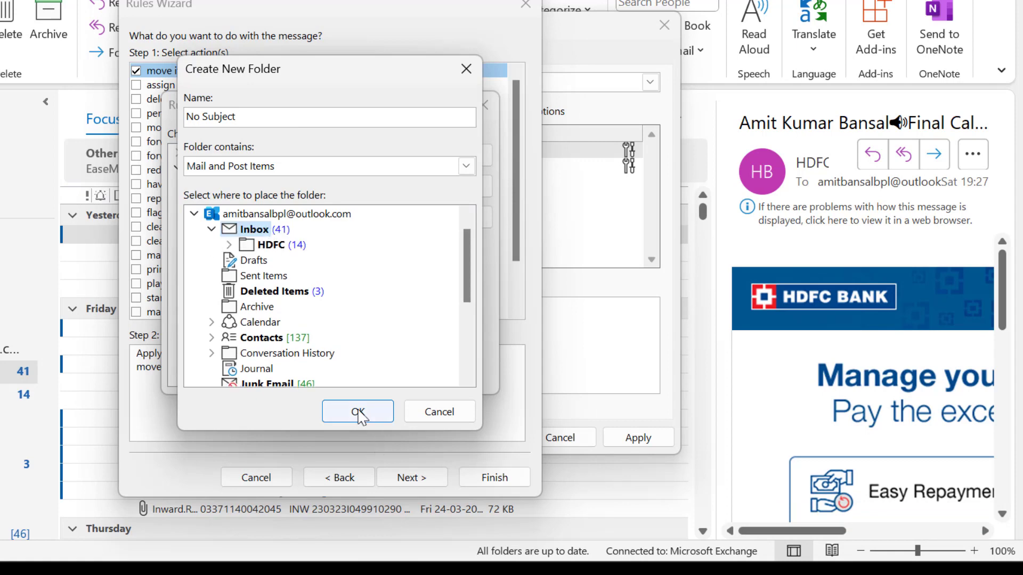
{"action": "left_click", "coordinate": [357, 412]}
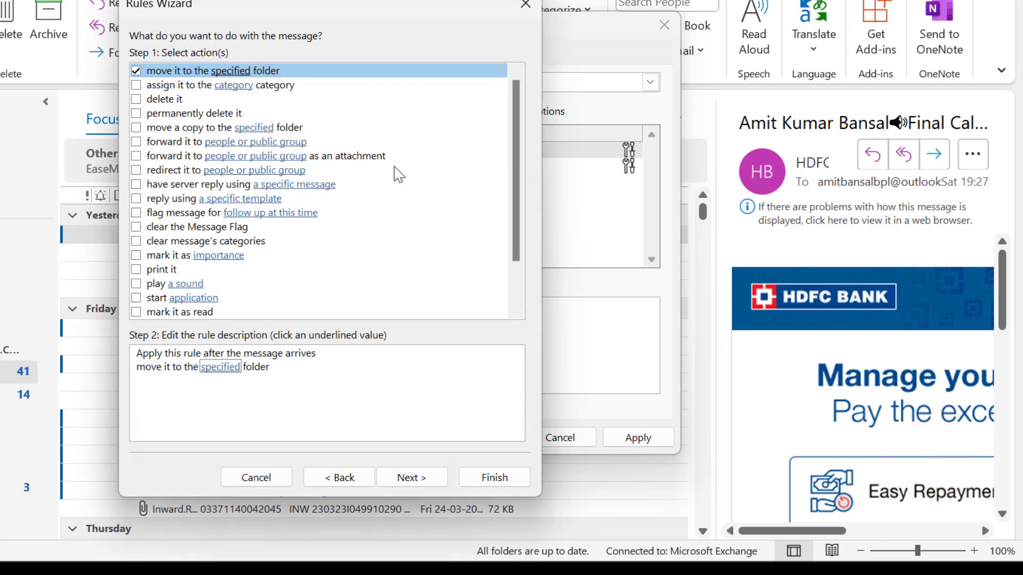
{"action": "left_click", "coordinate": [221, 367]}
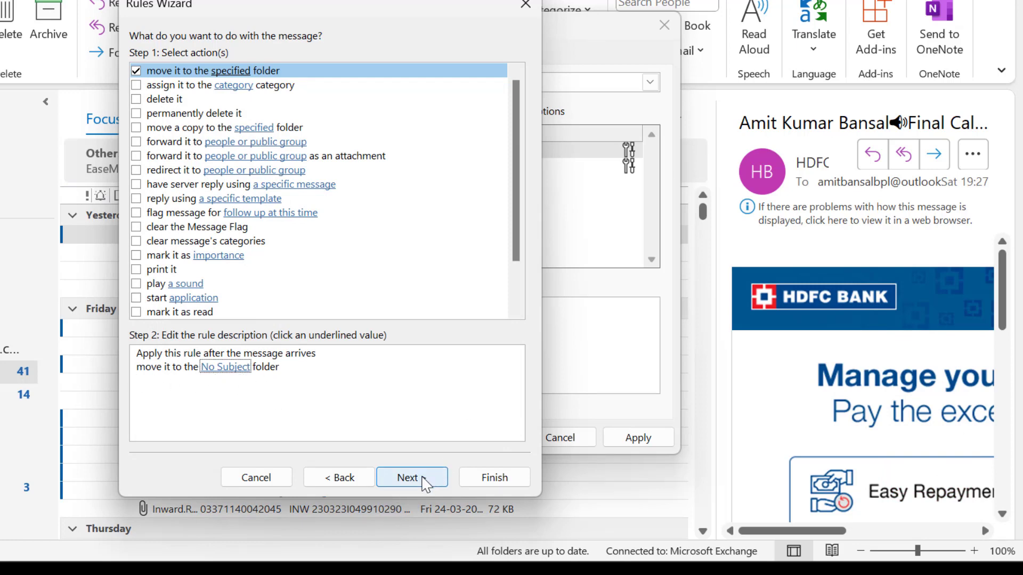
{"action": "left_click", "coordinate": [411, 477]}
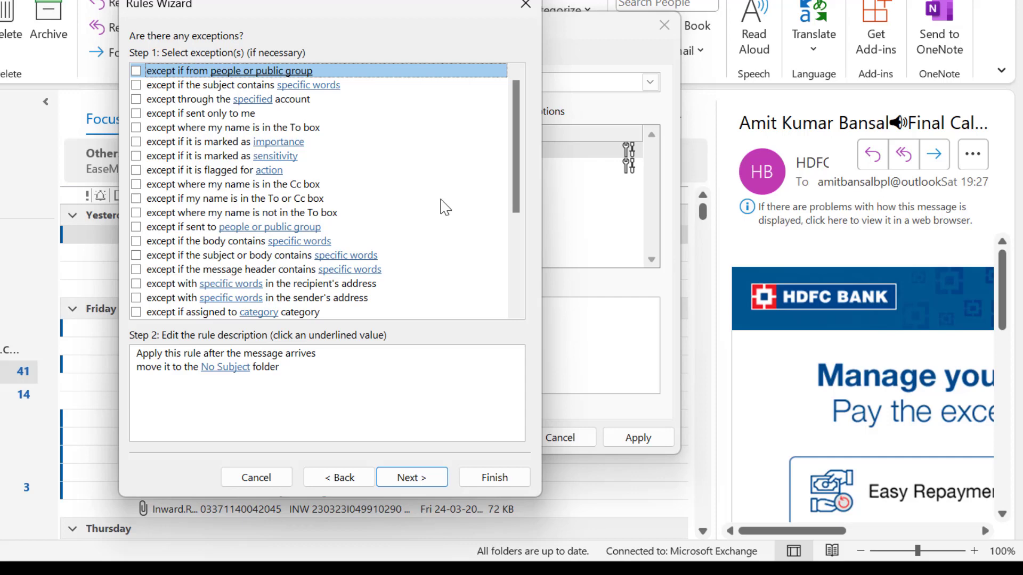
{"action": "mouse_move", "coordinate": [454, 225]}
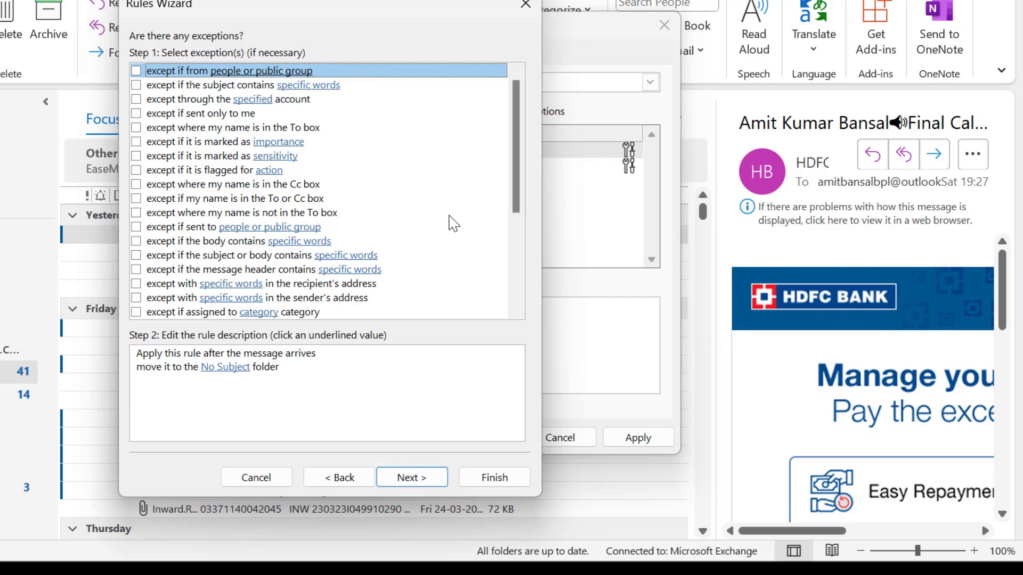
{"action": "mouse_move", "coordinate": [366, 142]}
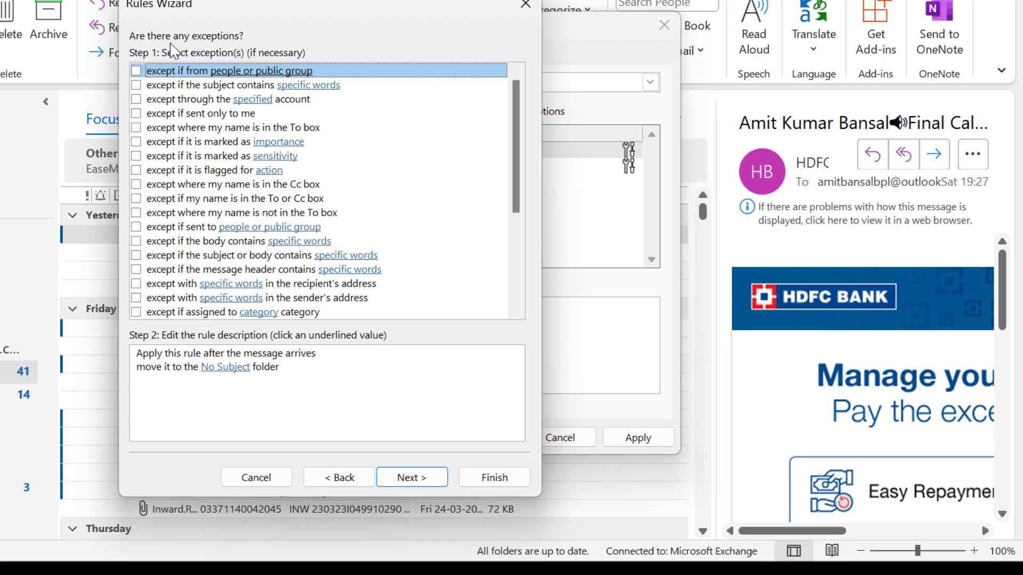
{"action": "mouse_move", "coordinate": [287, 181]}
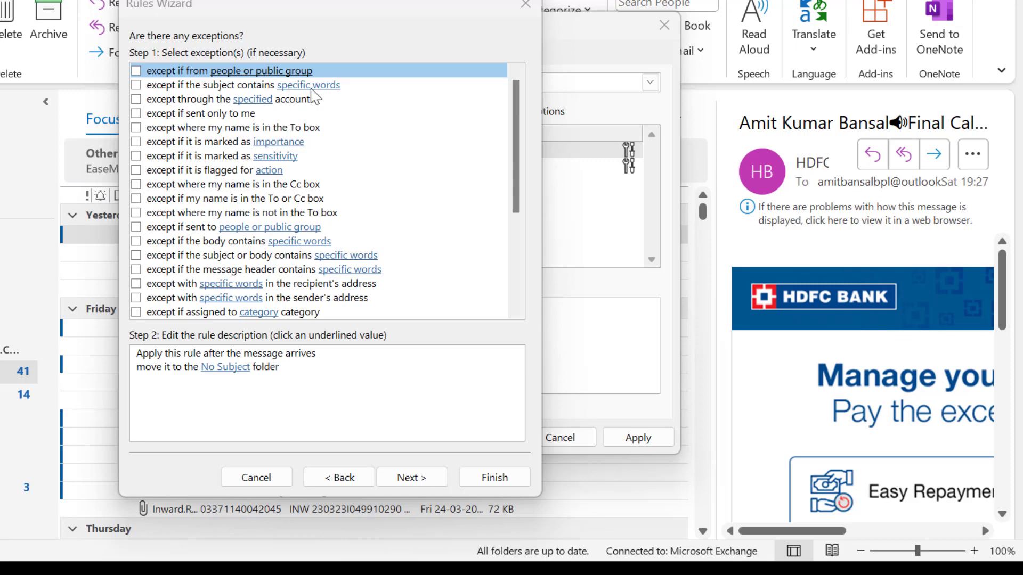
Add the exception 'except if the subject contains specific words' and reach its word list.
{"action": "left_click", "coordinate": [136, 85]}
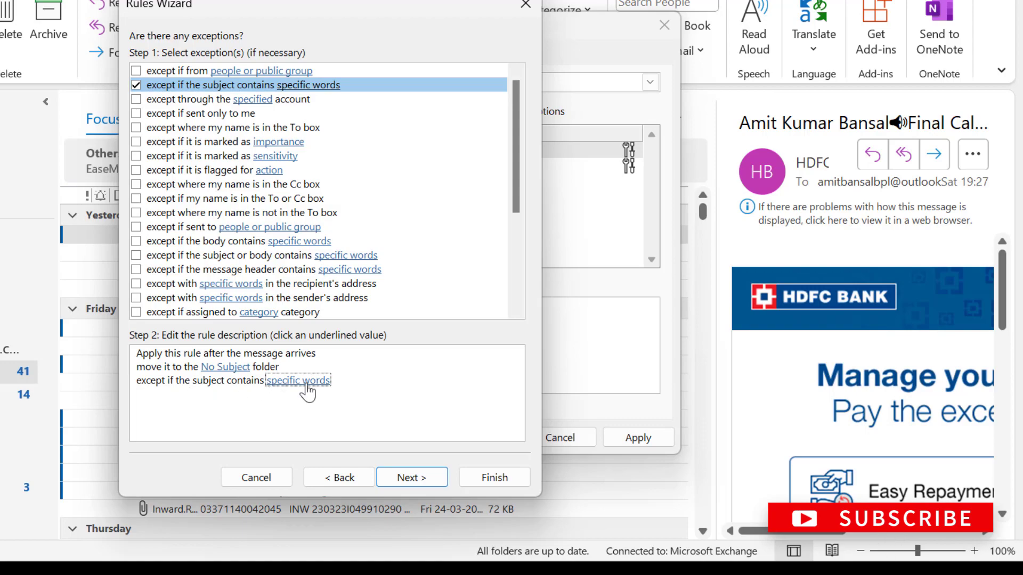
{"action": "left_click", "coordinate": [307, 380]}
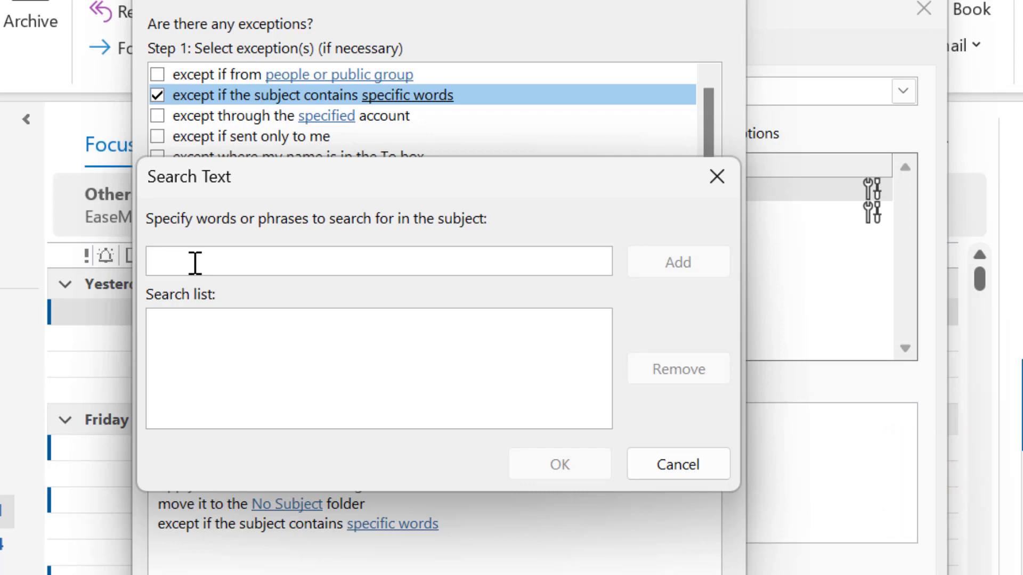
Enter letters A–Z and digits 0–9 joined by 'or' as the exception's search text and confirm.
{"action": "type", "text": "or \"Z\" or \"1\" or \"2\" or \"3\" or \"4\" or \"5\" or \"6\" or \"7\" or \"8\" or \"9\" or \"10\""}
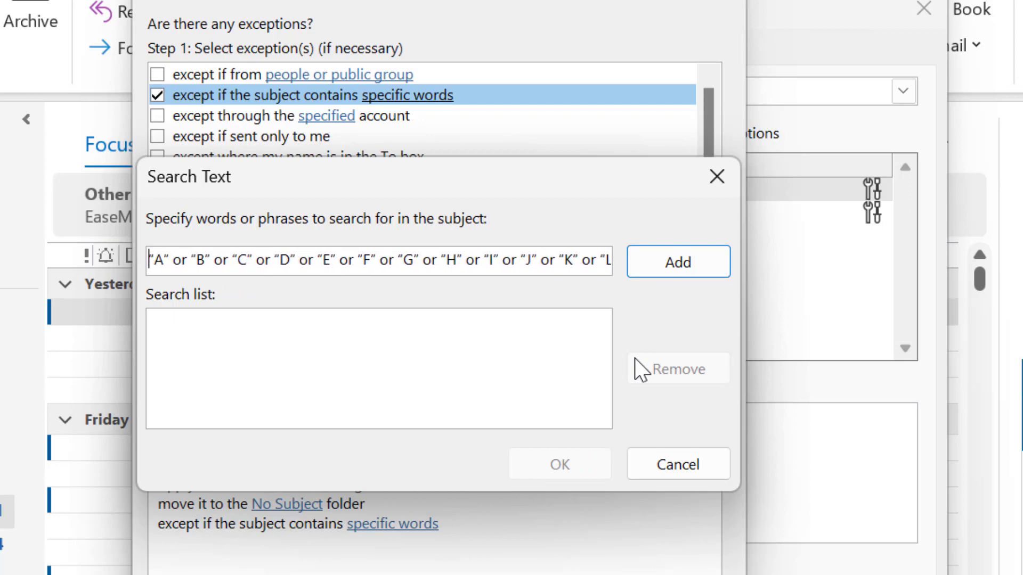
{"action": "left_click", "coordinate": [165, 262]}
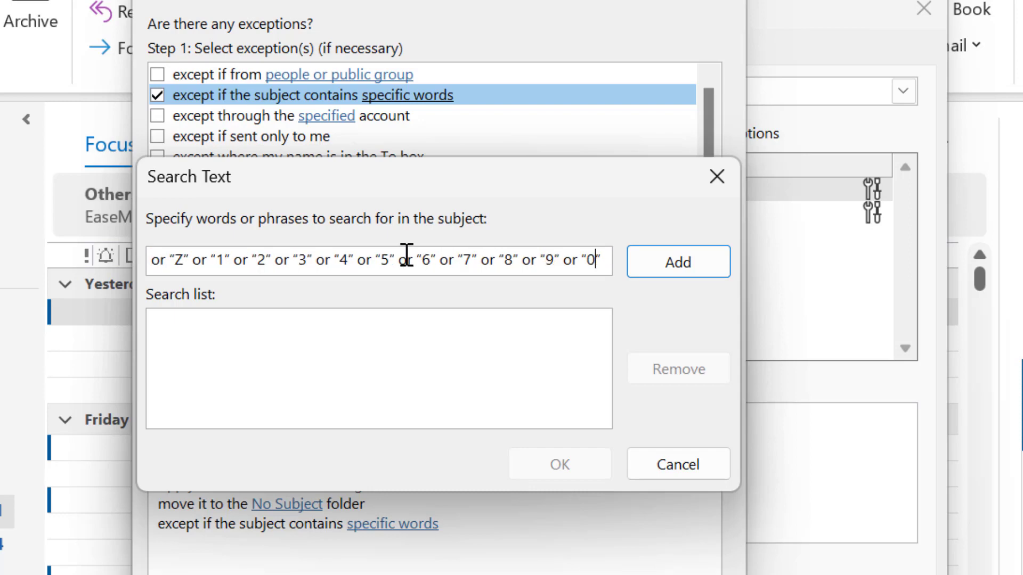
{"action": "left_click", "coordinate": [677, 262]}
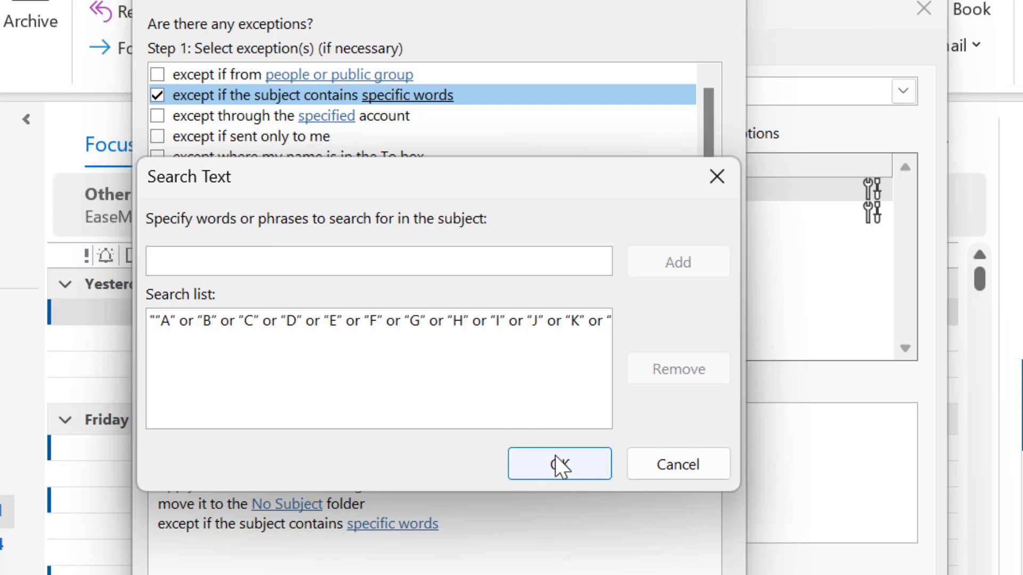
{"action": "left_click", "coordinate": [559, 464]}
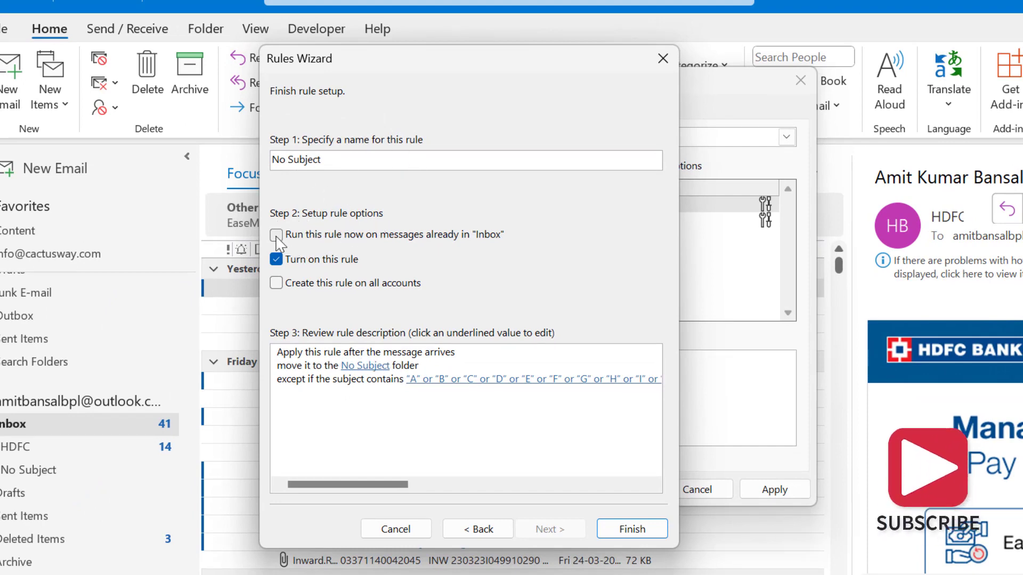
Tick 'Run this rule now on messages already in Inbox' for the No Subject rule.
{"action": "left_click", "coordinate": [276, 234]}
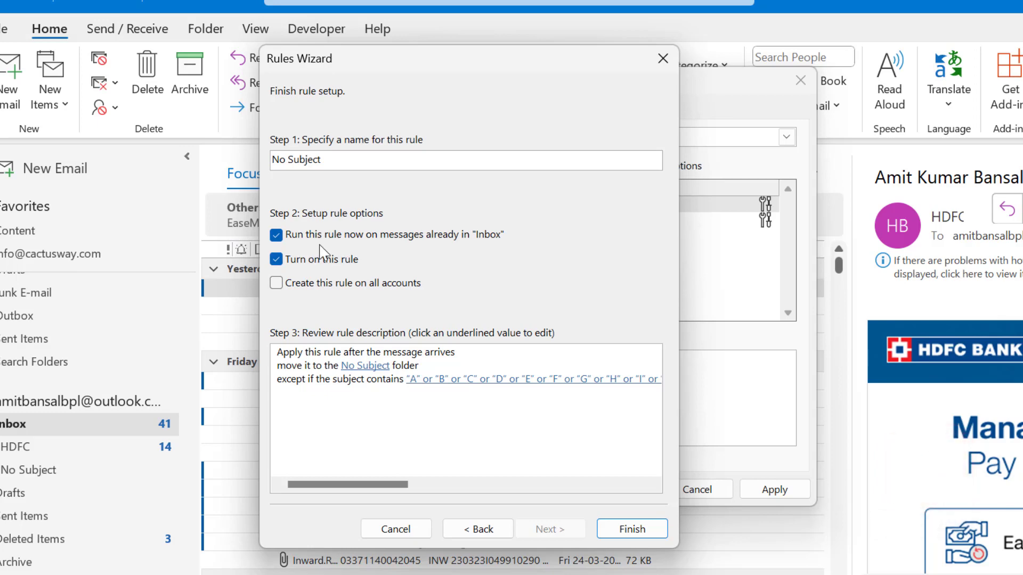
{"action": "mouse_move", "coordinate": [411, 255]}
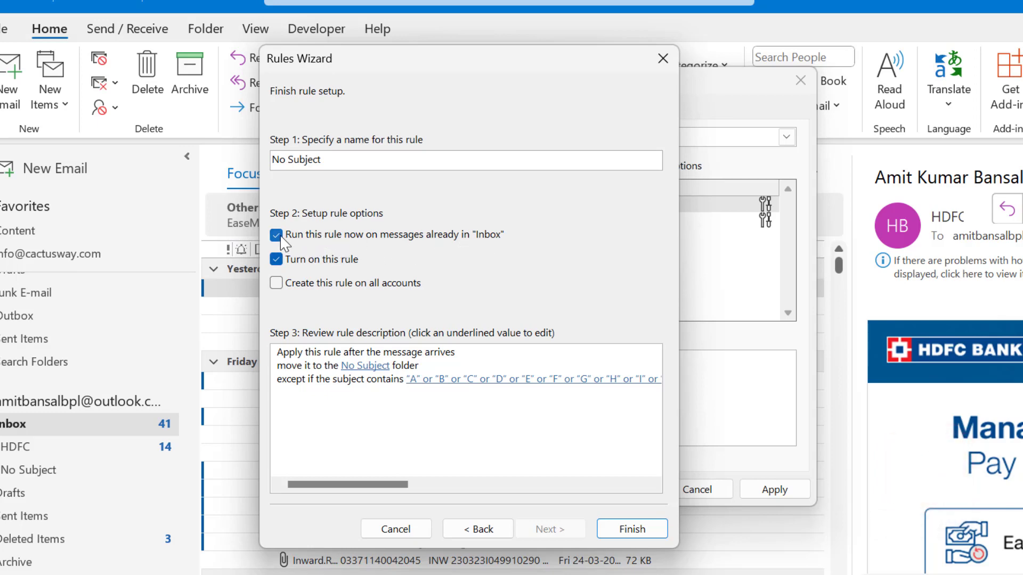
{"action": "left_click", "coordinate": [276, 236]}
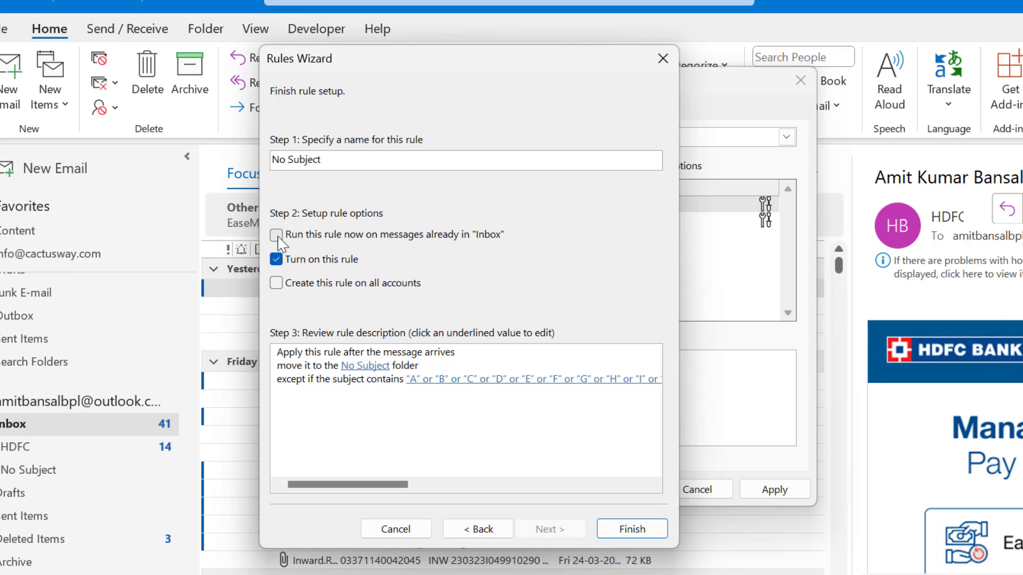
{"action": "left_click", "coordinate": [277, 235]}
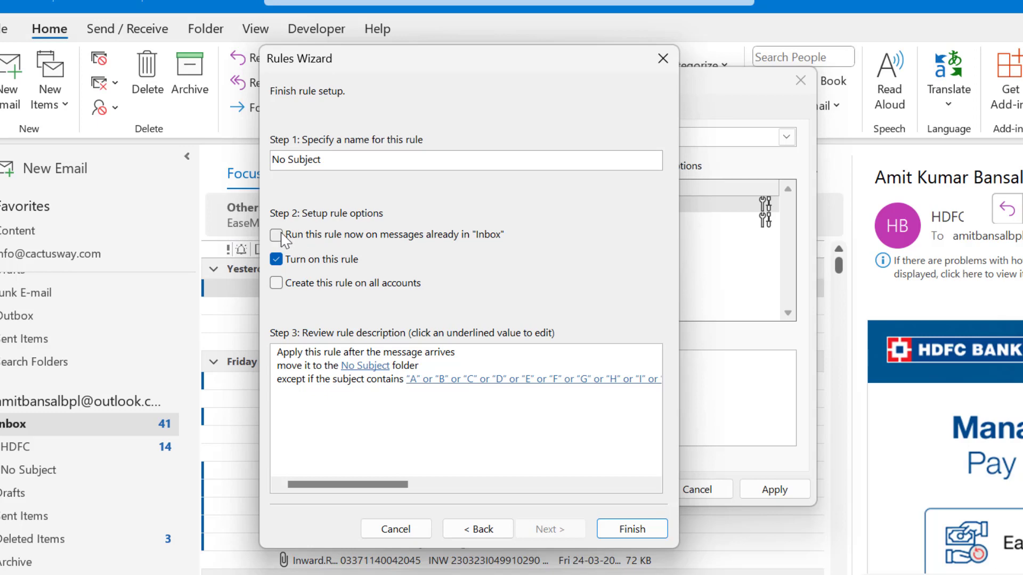
{"action": "left_click", "coordinate": [276, 235]}
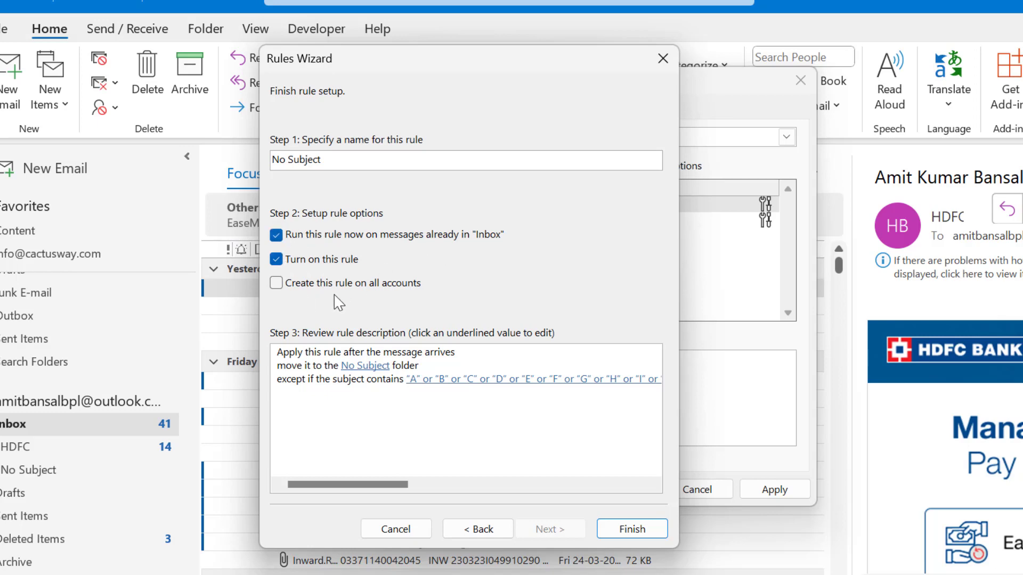
{"action": "mouse_move", "coordinate": [450, 300]}
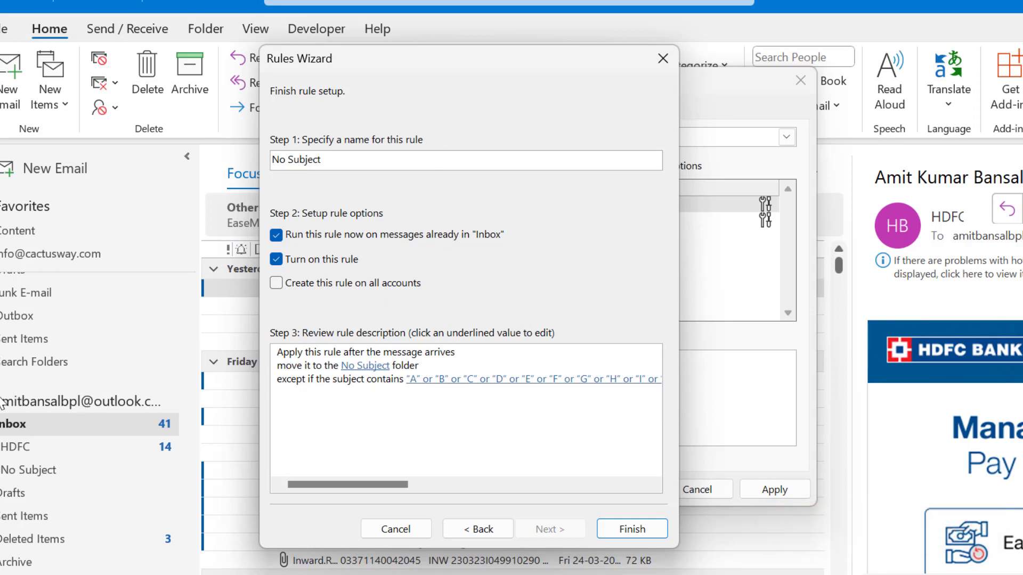
{"action": "mouse_move", "coordinate": [282, 305]}
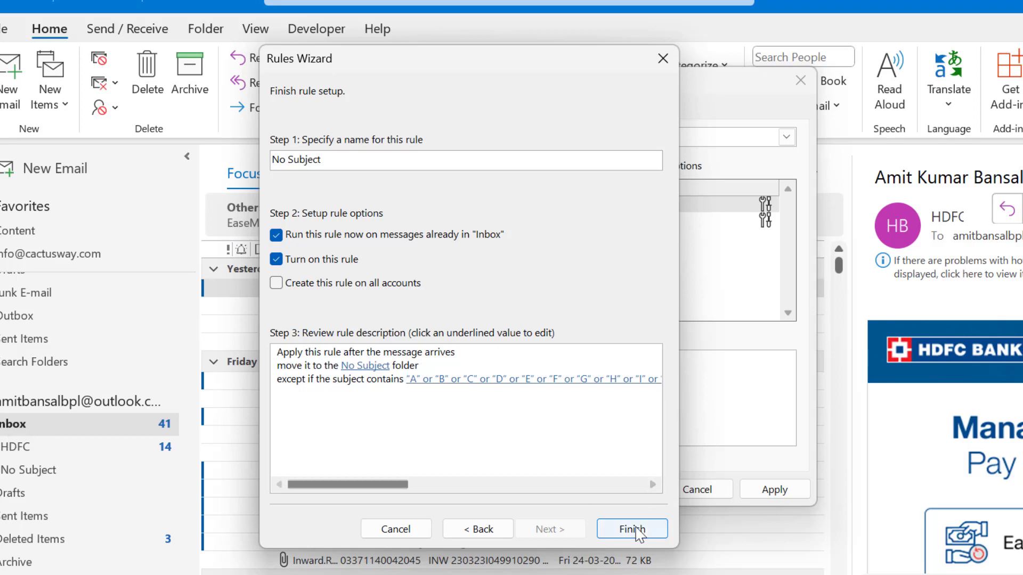
Finish the No Subject rule, let it run, then apply and save the rules list.
{"action": "left_click", "coordinate": [631, 529]}
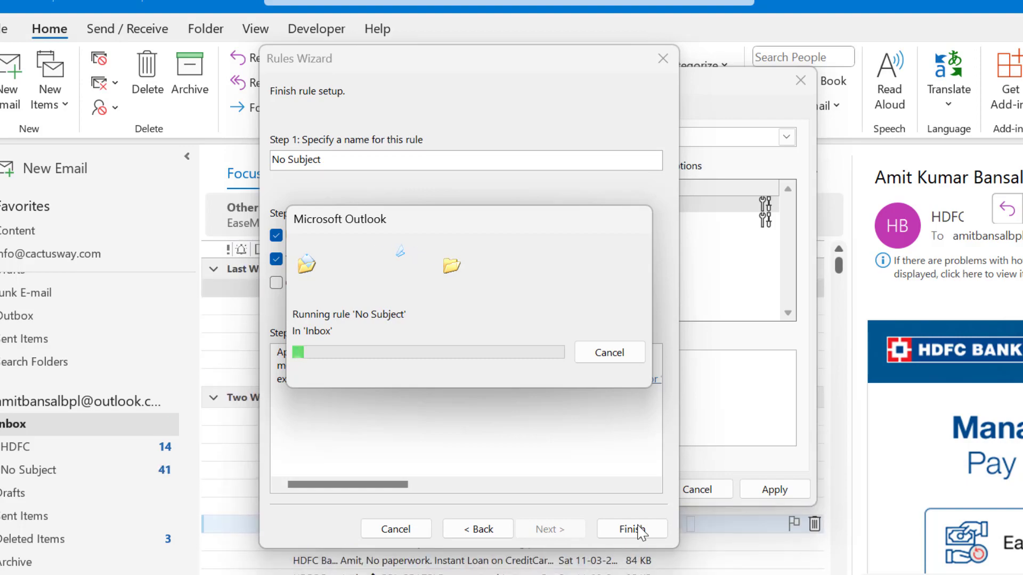
{"action": "left_click", "coordinate": [630, 529]}
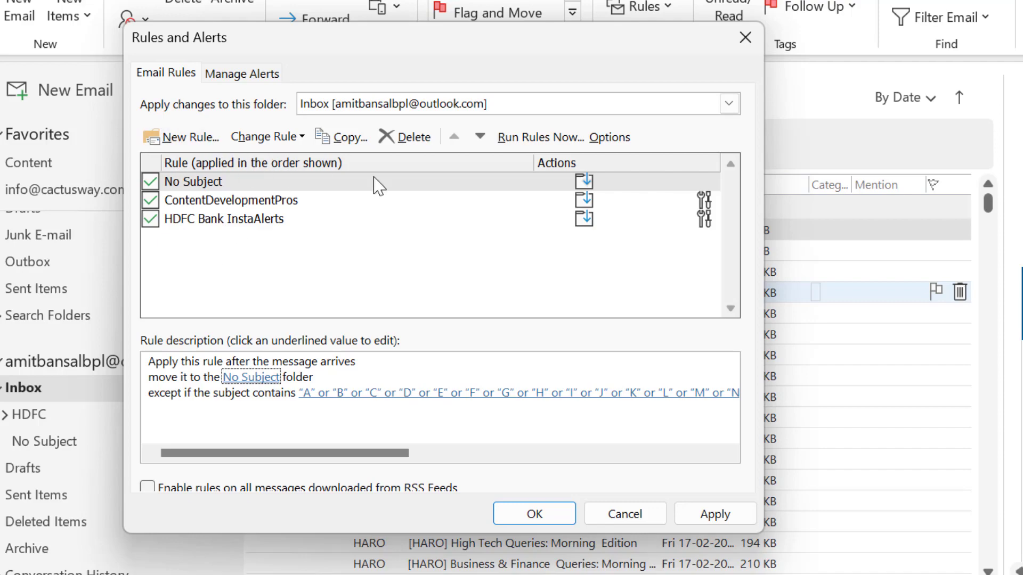
{"action": "left_click", "coordinate": [533, 514]}
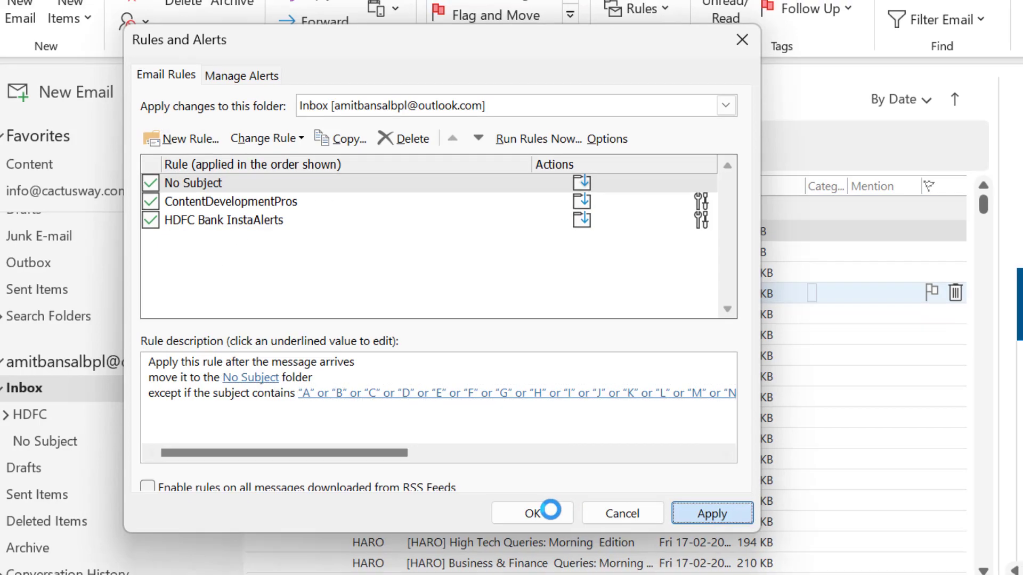
{"action": "left_click", "coordinate": [529, 513]}
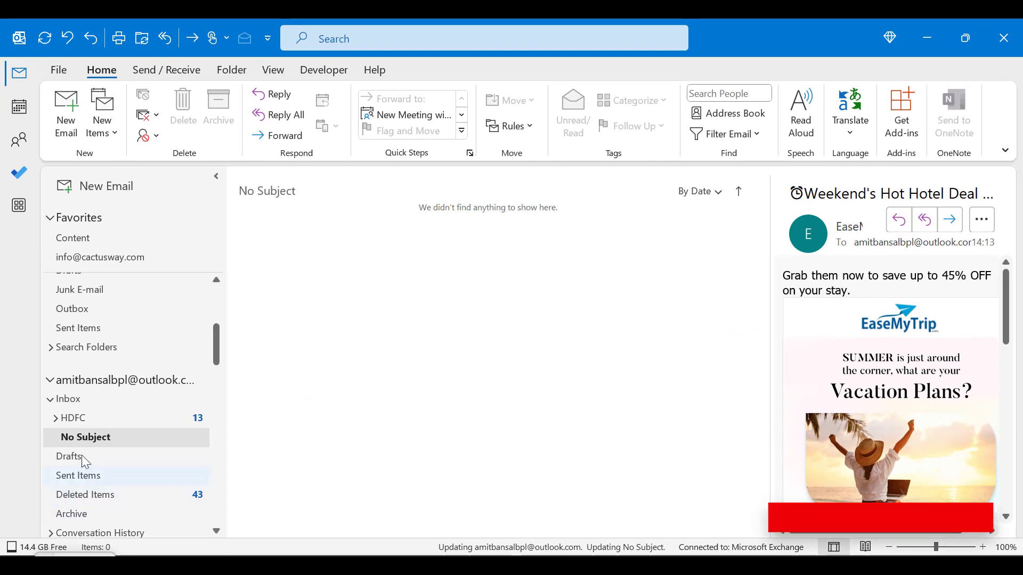